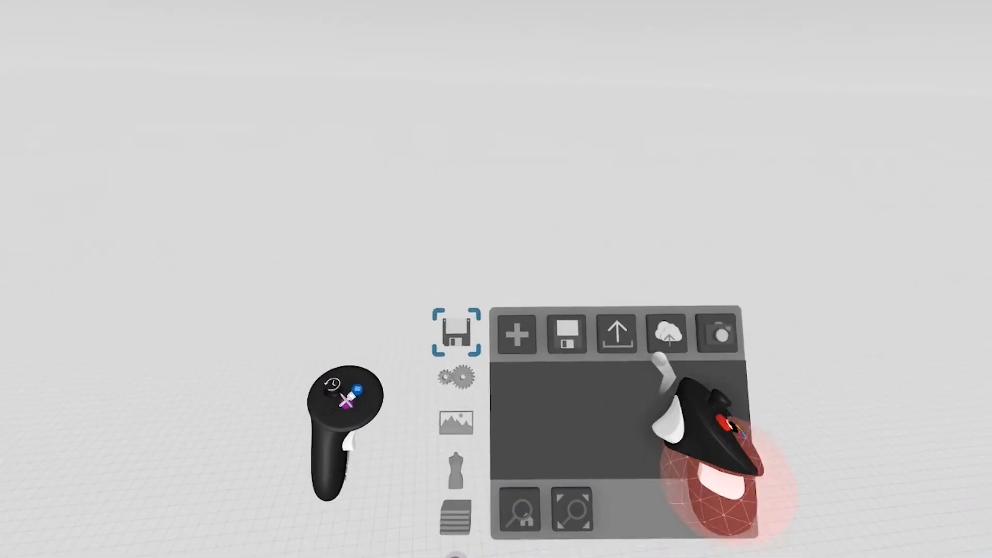
Step: Open the main menu's File tab showing new, save, export, upload and screenshot options
left_click(456, 474)
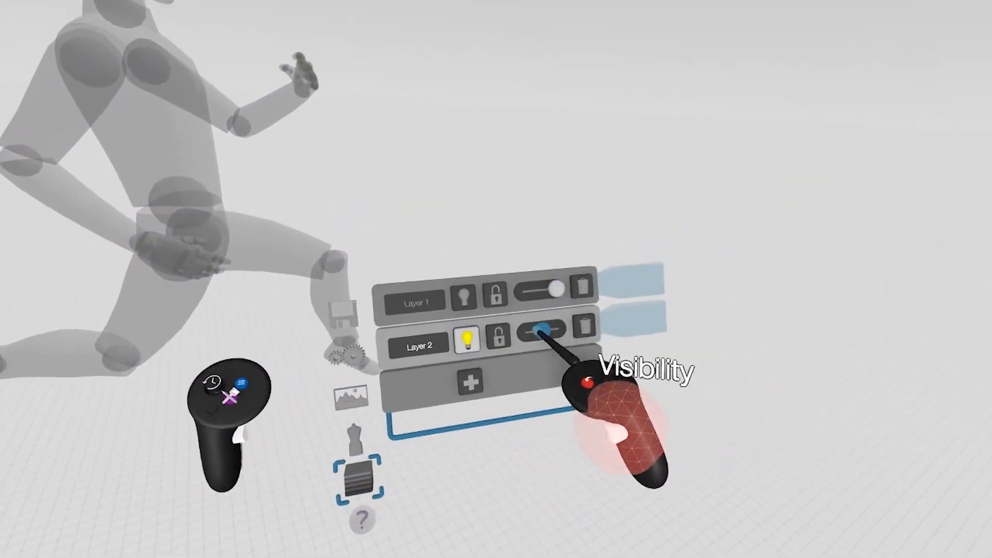
Step: Raise Layer 2's opacity to full so the mannequin appears solid grey
left_click(538, 330)
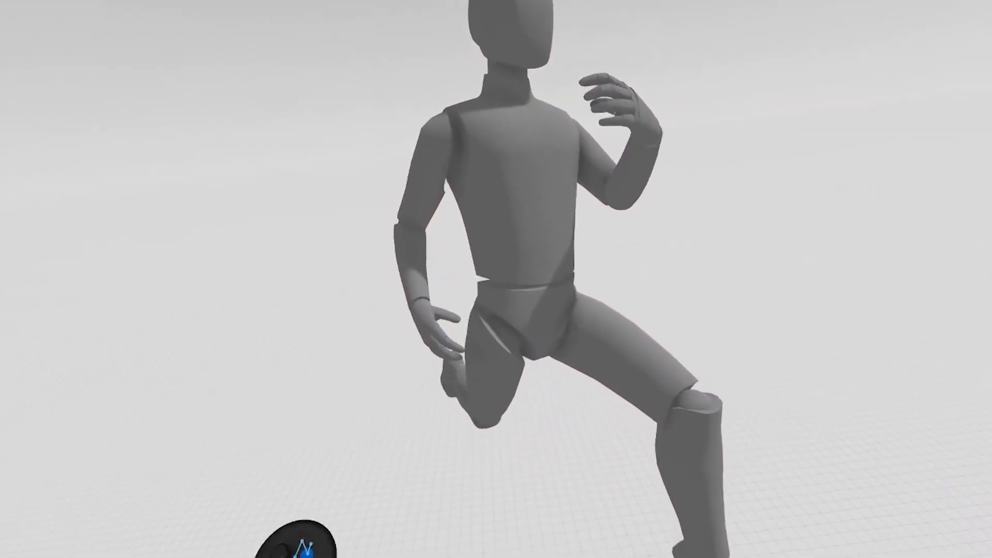